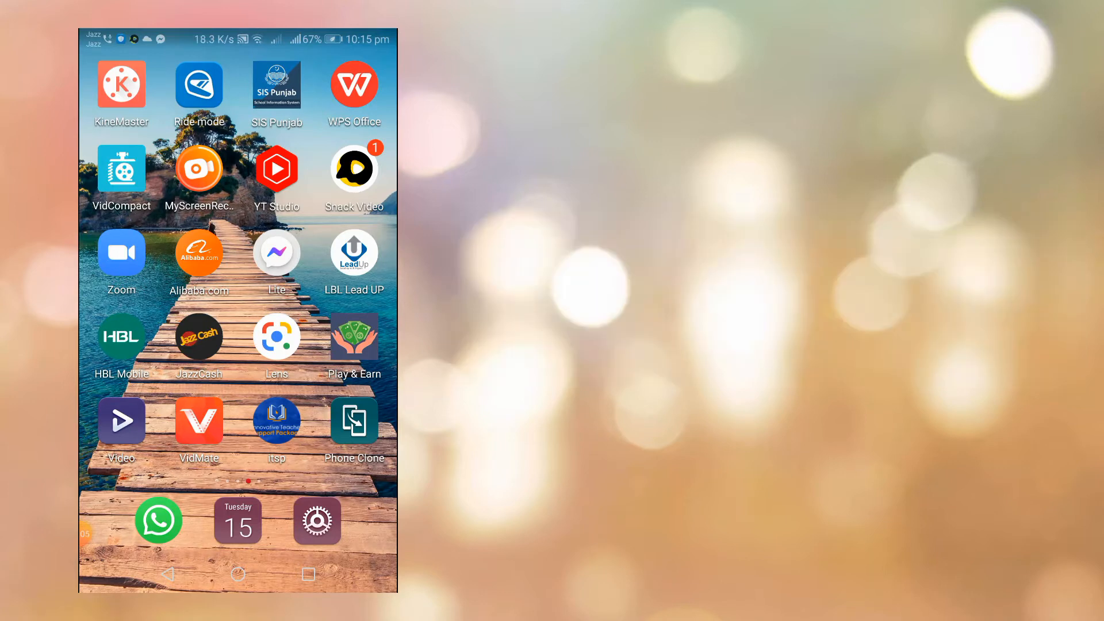
Step: Launch Google Lens on the Urdu screenshot in Translate mode
click(276, 335)
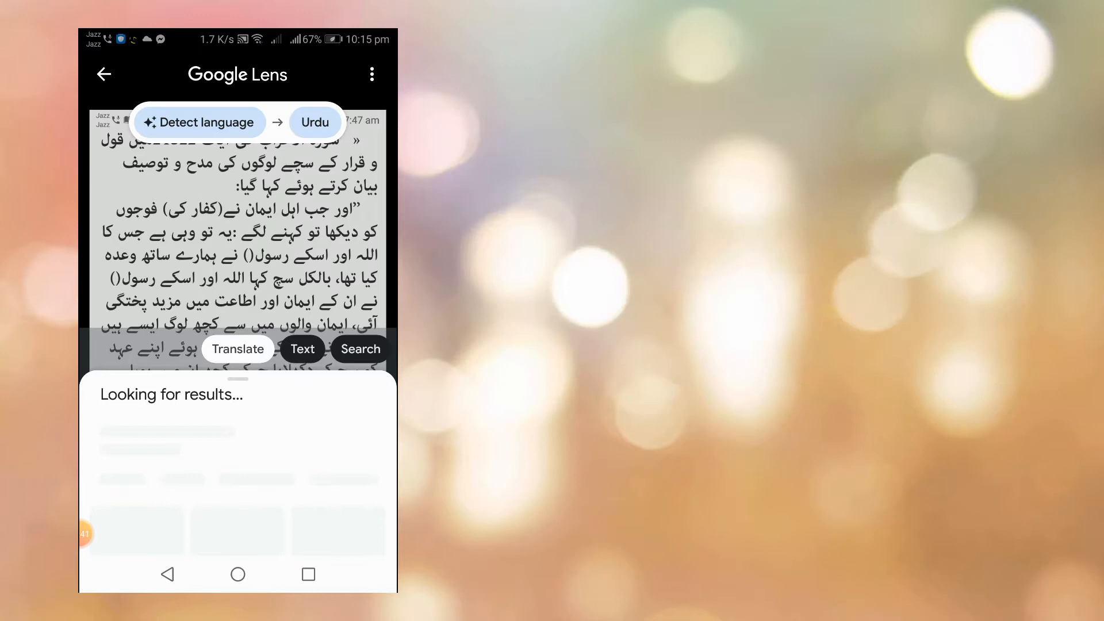
Step: Translate the Urdu text to English and start hearing it read aloud
click(314, 122)
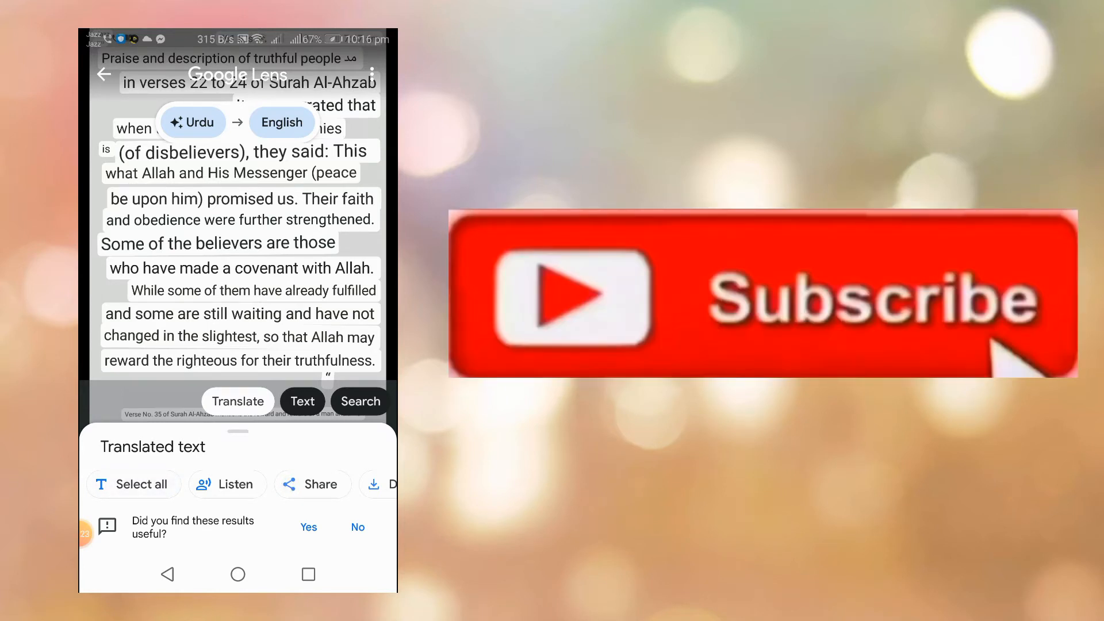
click(227, 484)
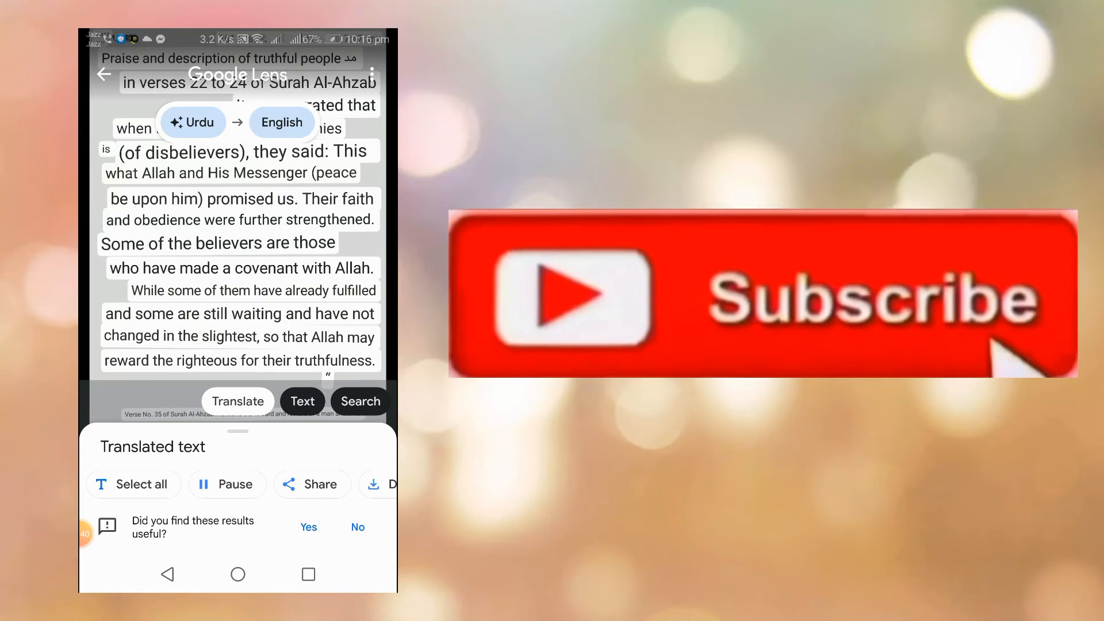
Step: Pause the spoken English translation
click(227, 484)
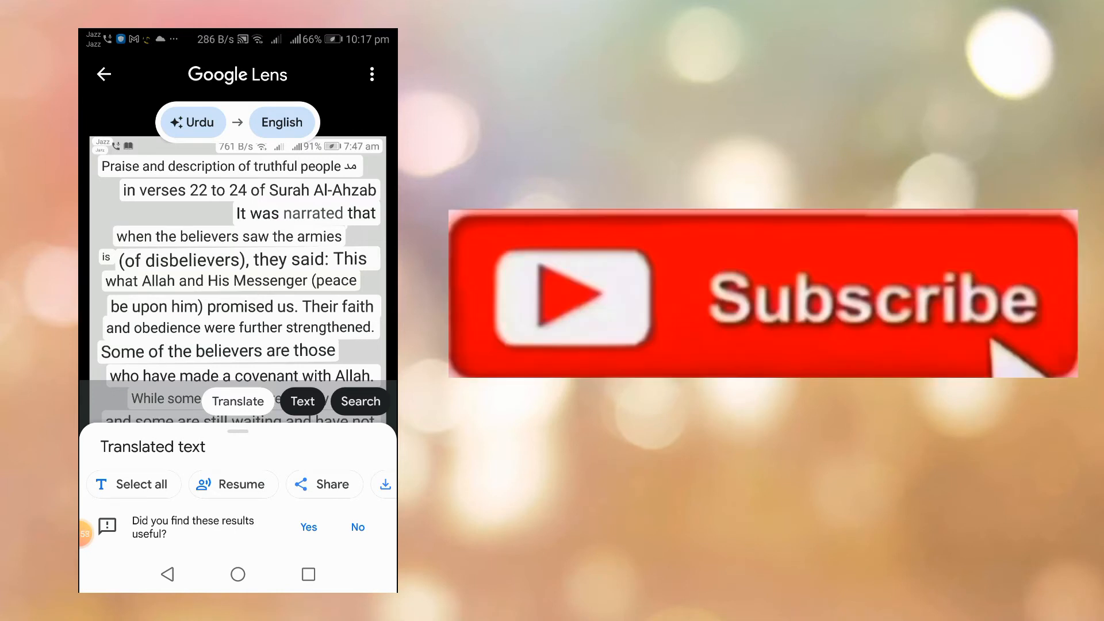
Step: Show the original Urdu text recognized in the image instead of the translation
click(357, 527)
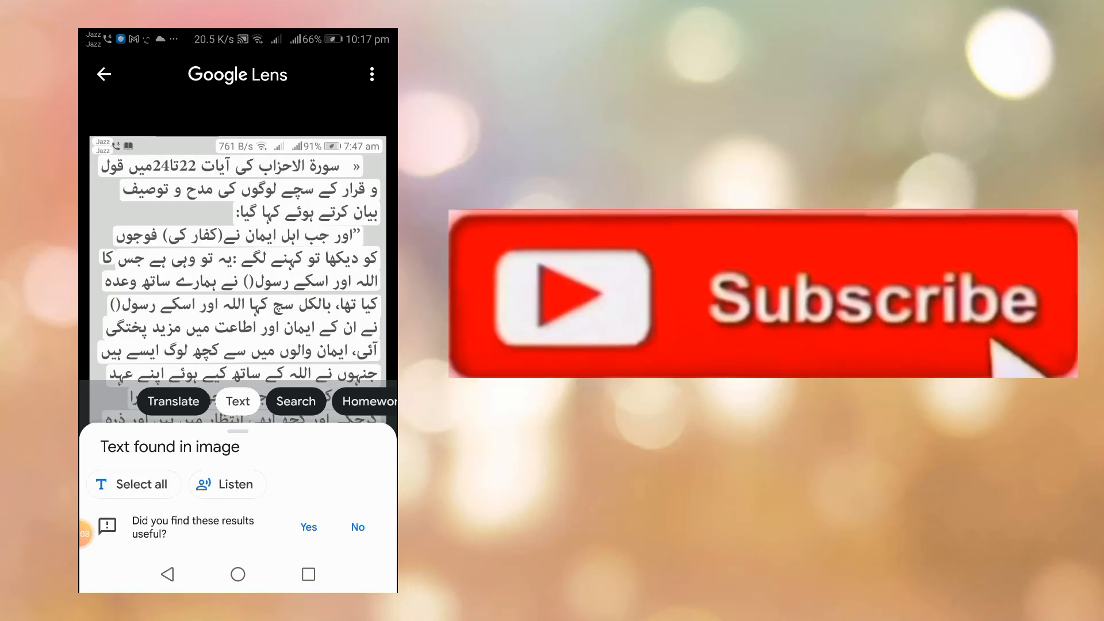
scroll(down, 3)
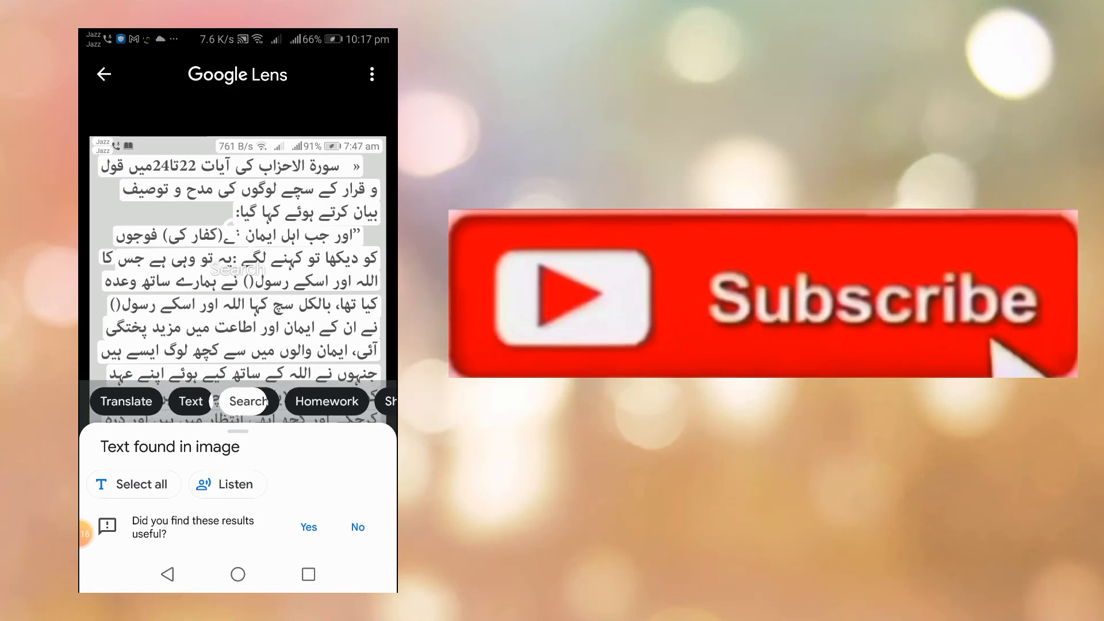
Step: Search for visual matches and browse results from Facebook, LinkedIn, YouTube and Twitter
click(248, 402)
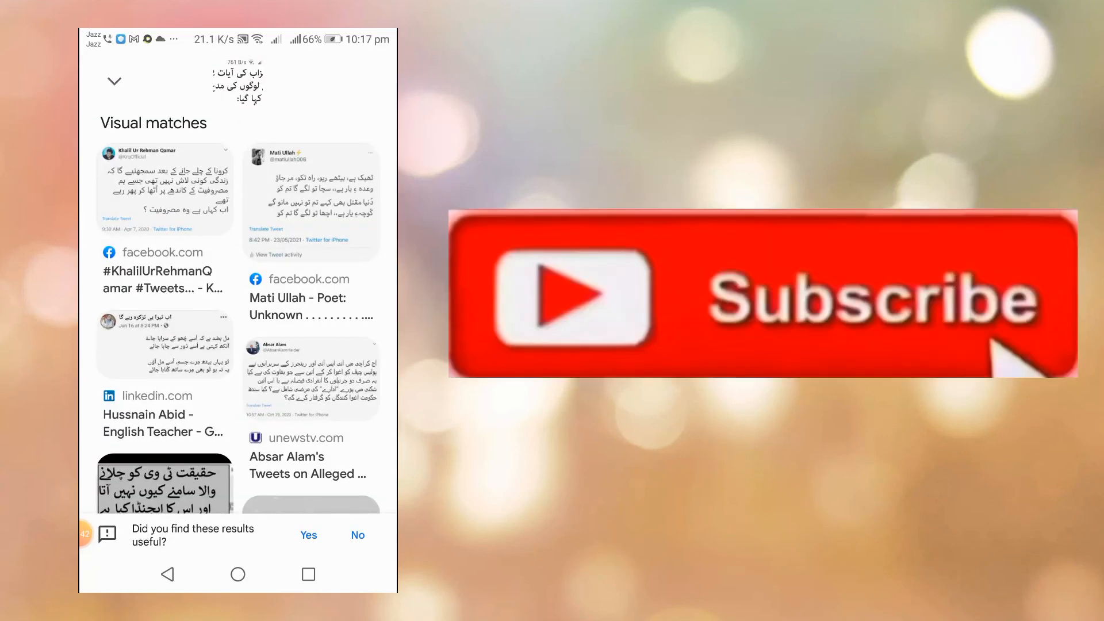
scroll(down, 3)
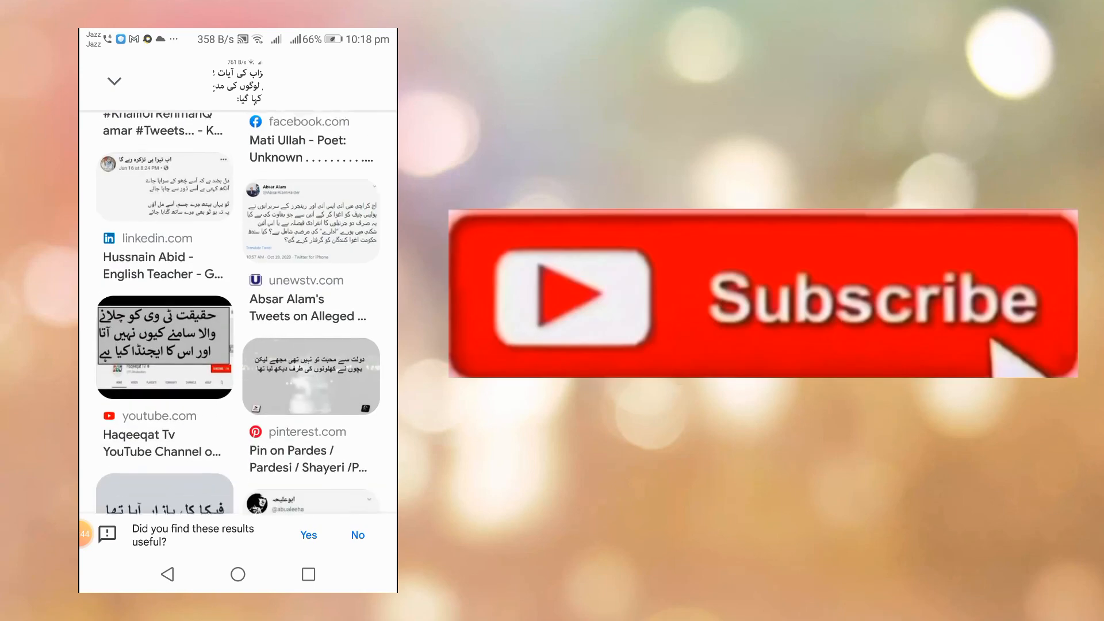
scroll(down, 3)
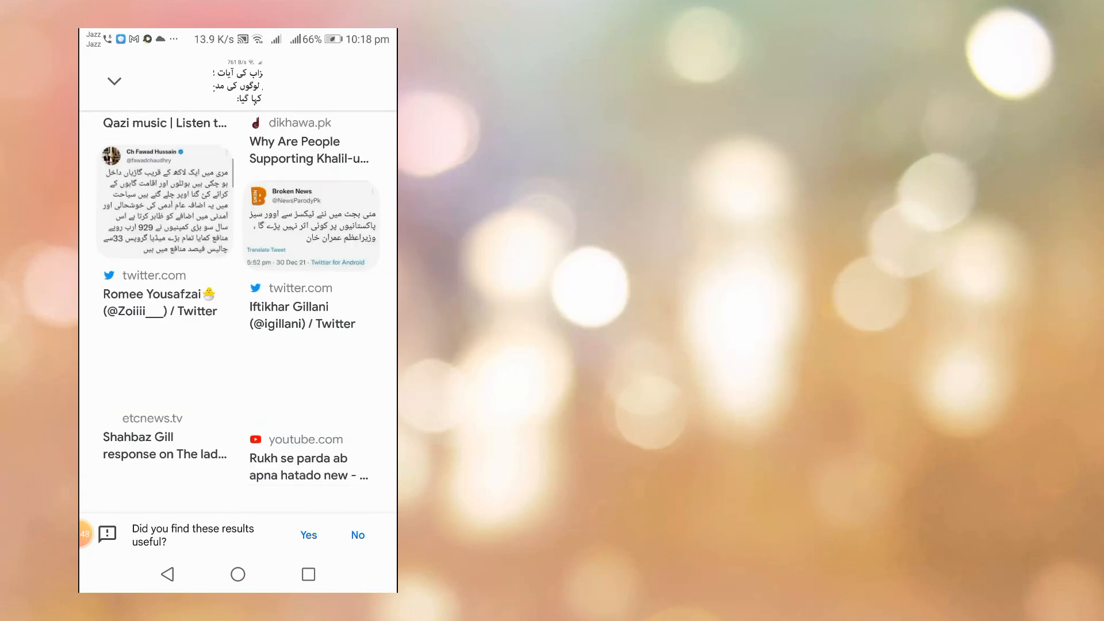
scroll(down, 3)
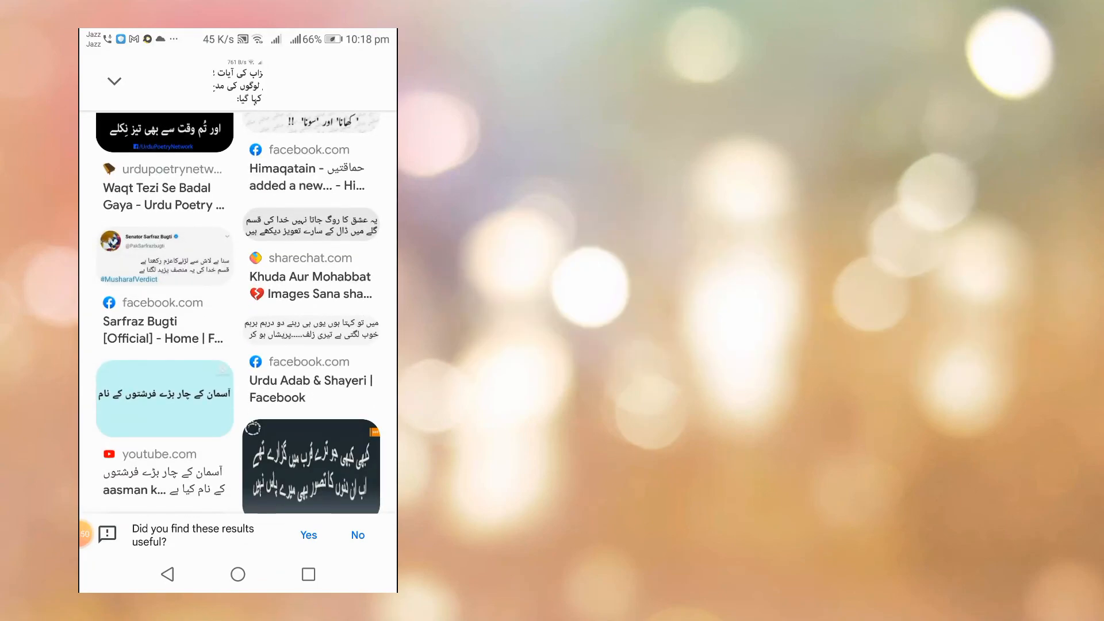